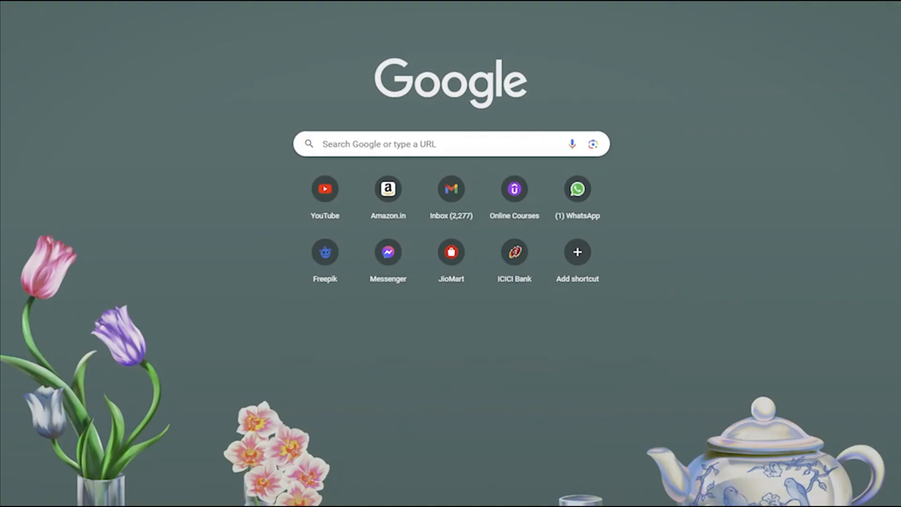
Step: Search Google for 'clipchamp' from the Chrome new tab page
text(clipchamp)
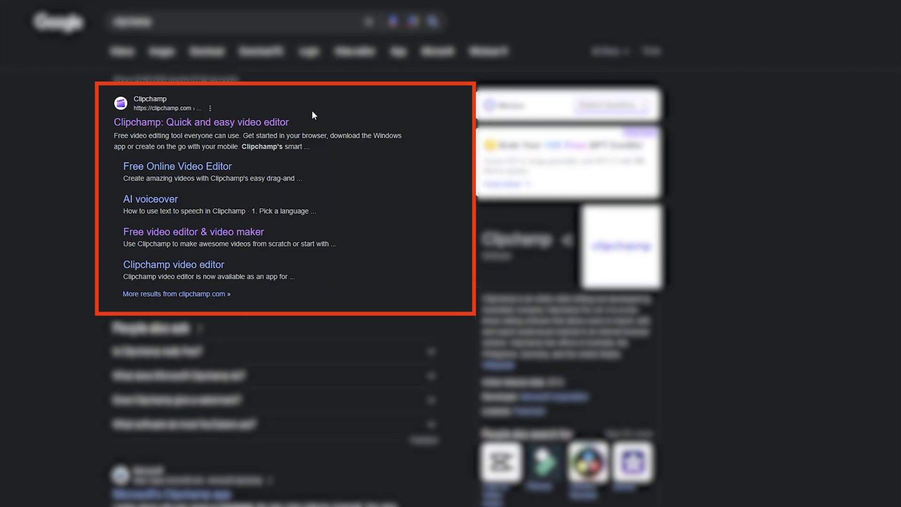
mouse_move(191, 132)
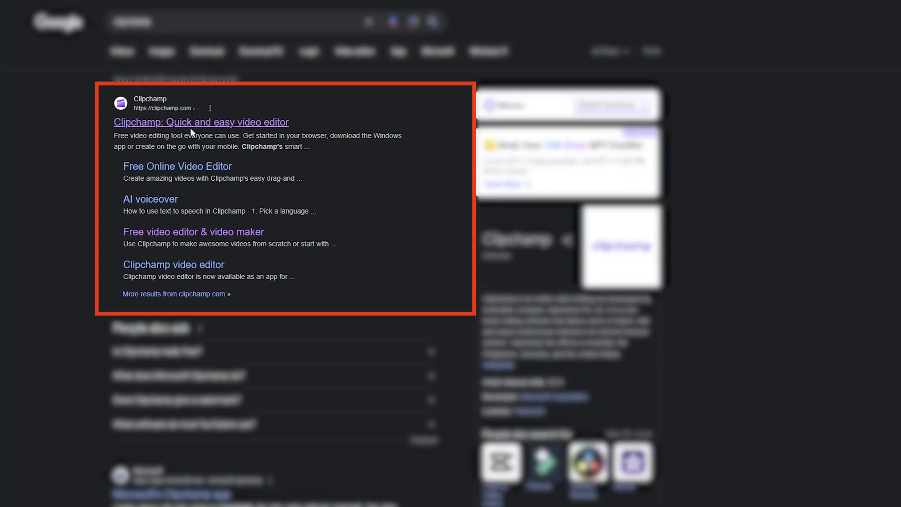
Step: Open the Clipchamp site, log in, and view Templates and Brand kit before returning Home
click(200, 122)
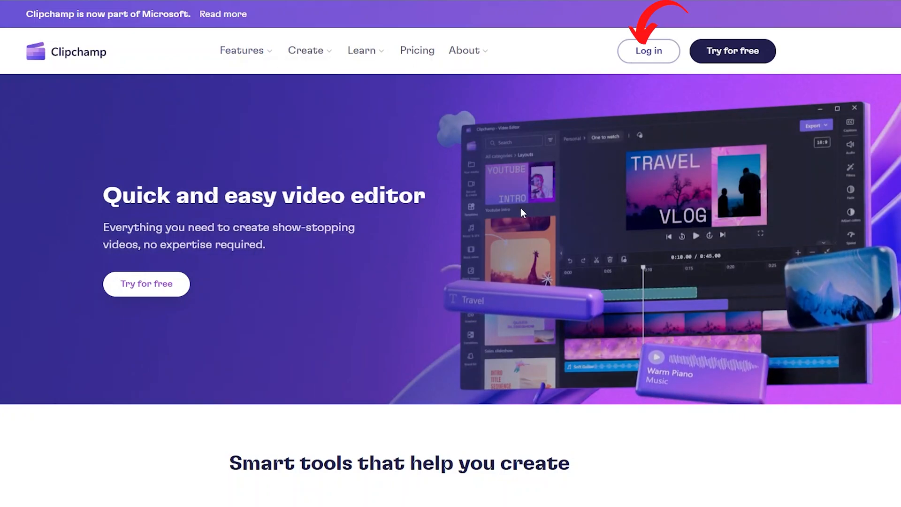
click(648, 50)
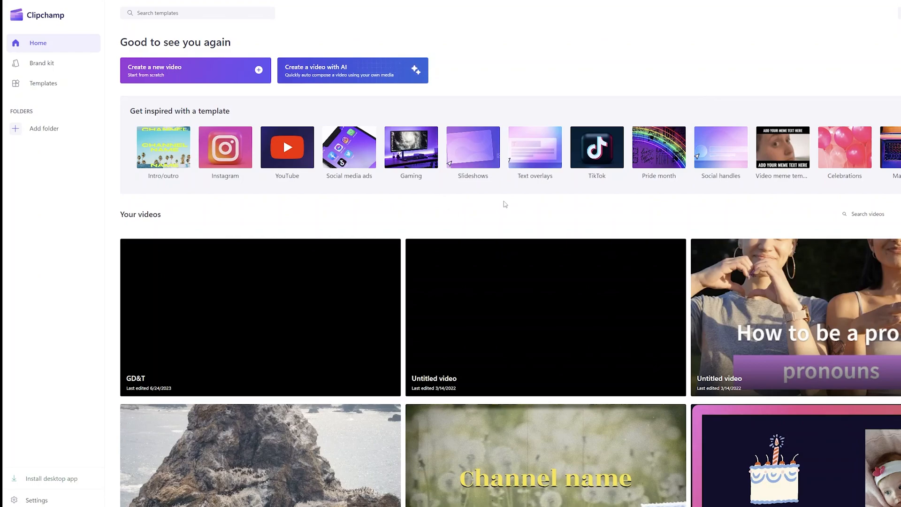
mouse_move(329, 175)
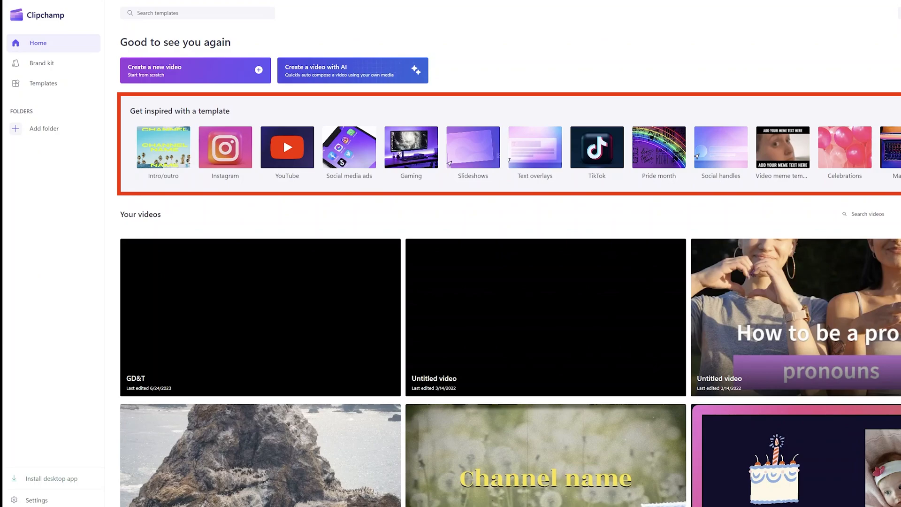
click(42, 83)
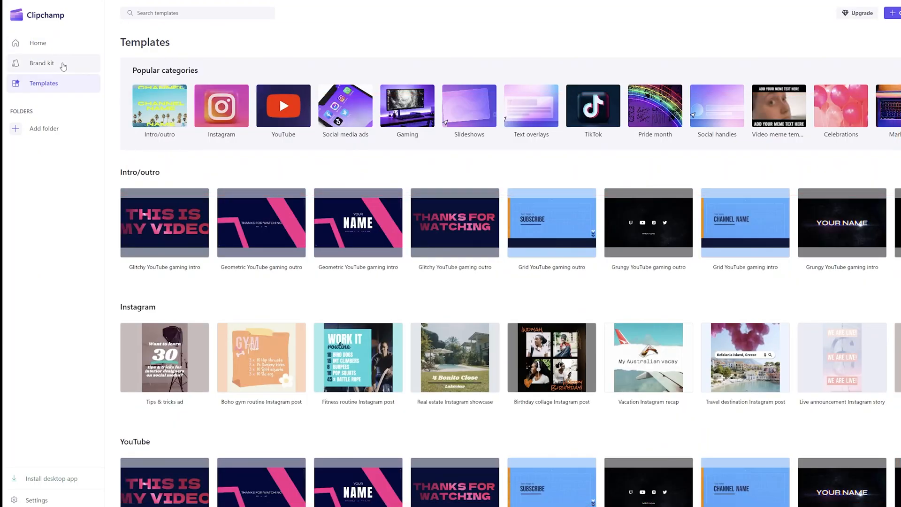
click(42, 63)
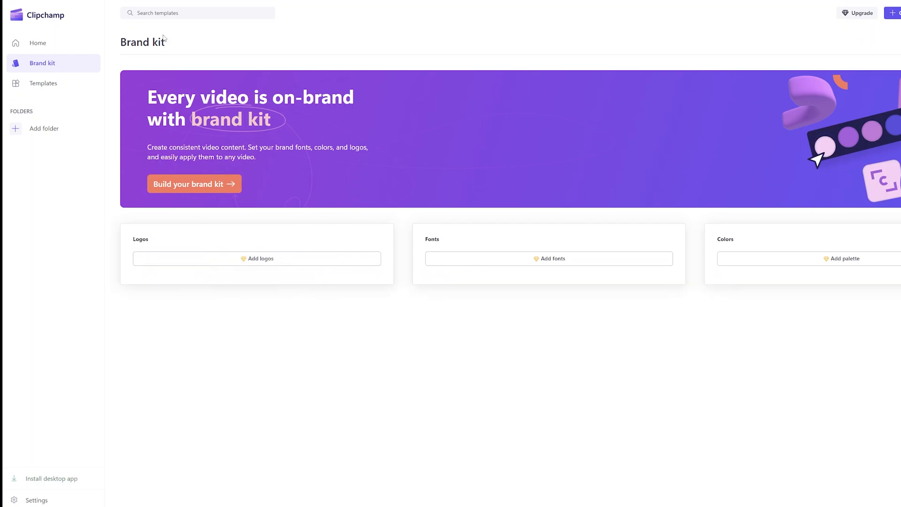
click(37, 43)
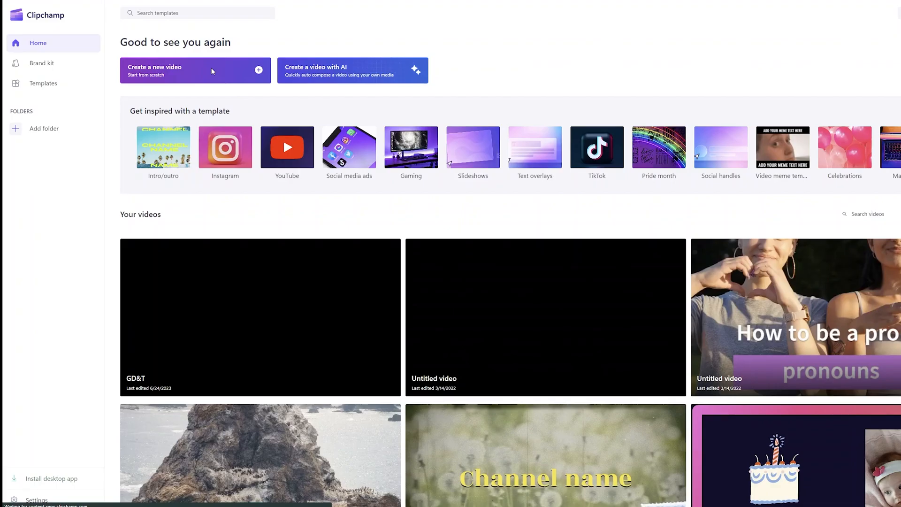
Step: Create a new blank video and open Text to speech from Record & create
click(195, 71)
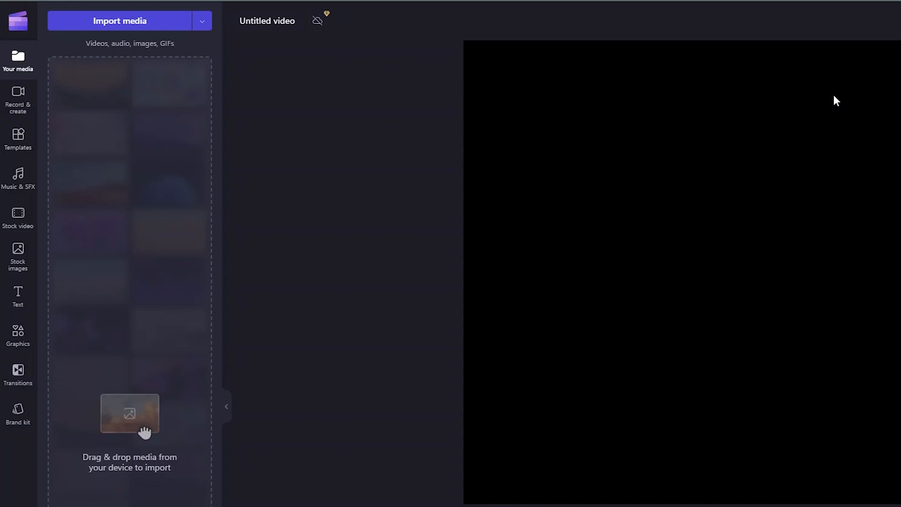
click(18, 94)
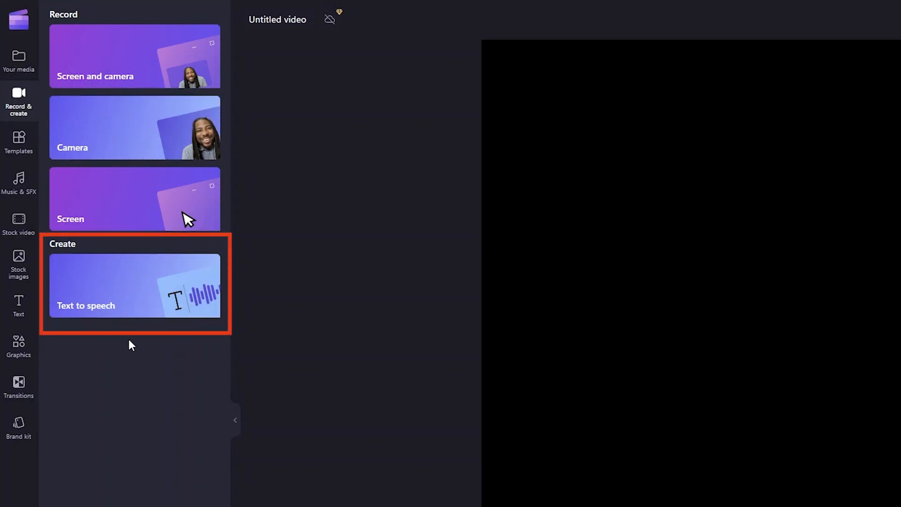
click(135, 286)
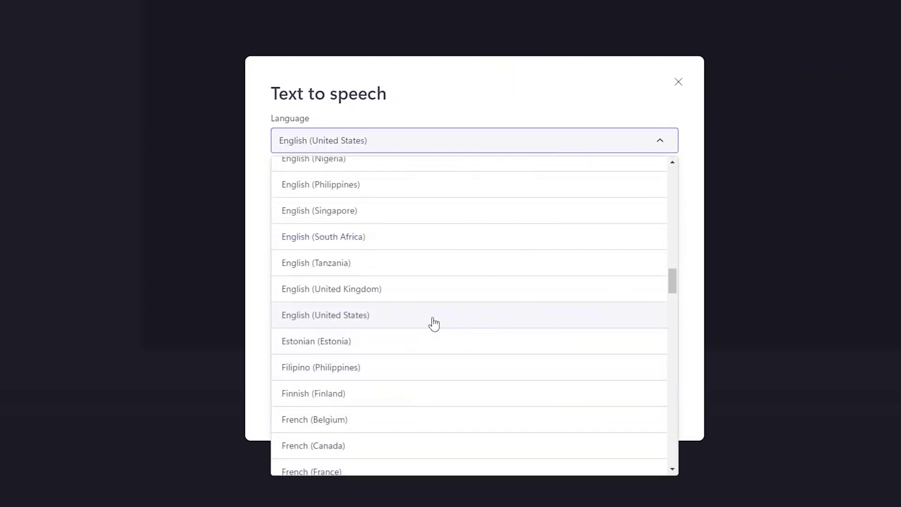
mouse_move(432, 286)
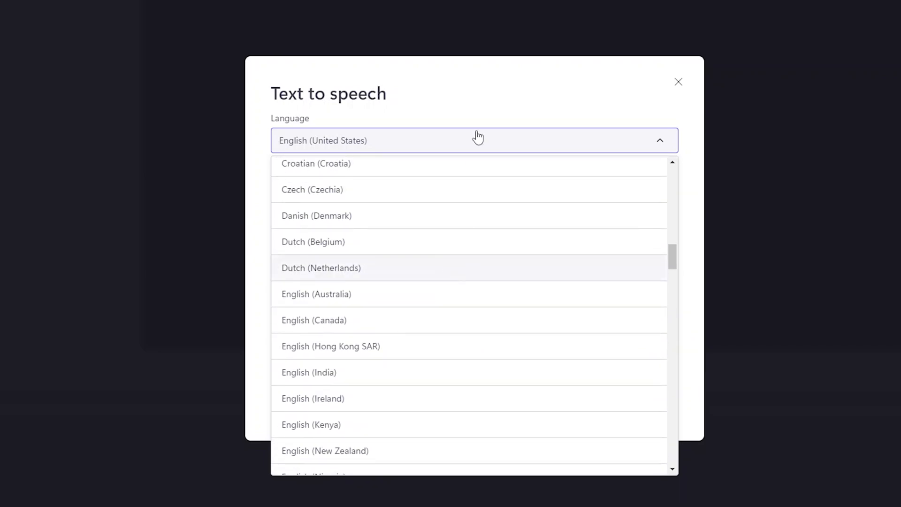
Step: Keep English (United States) and the General style, and pick the Steffan voice
click(478, 140)
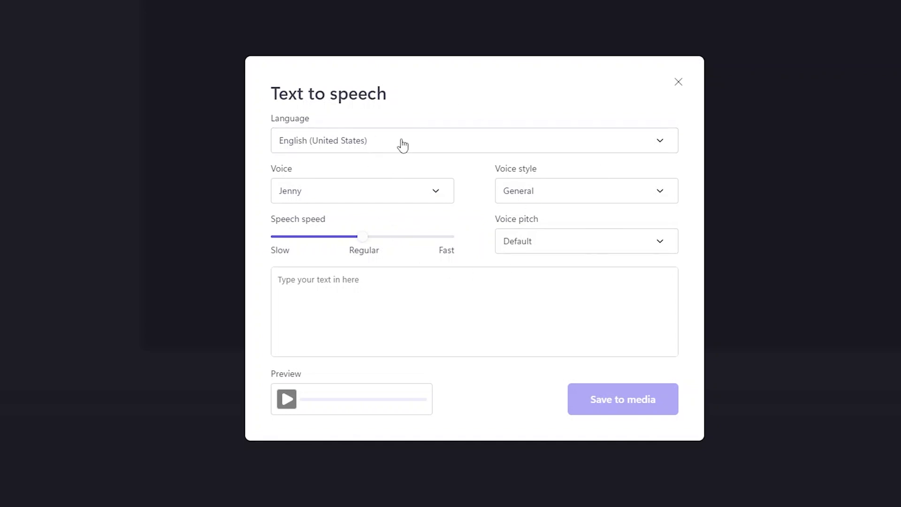
mouse_move(455, 214)
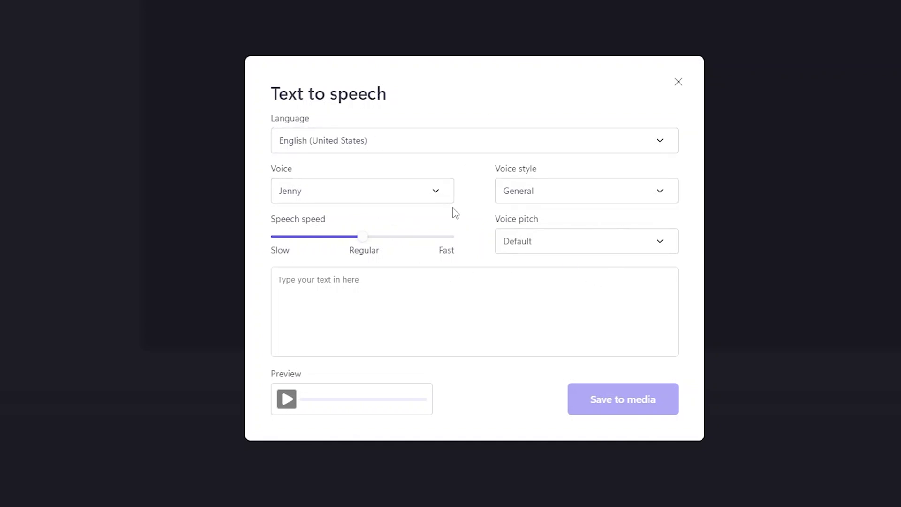
click(586, 190)
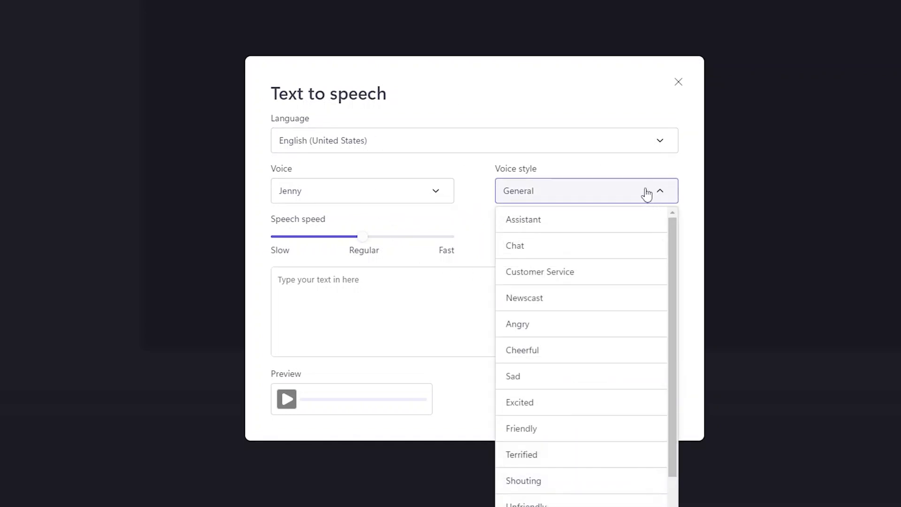
mouse_move(576, 264)
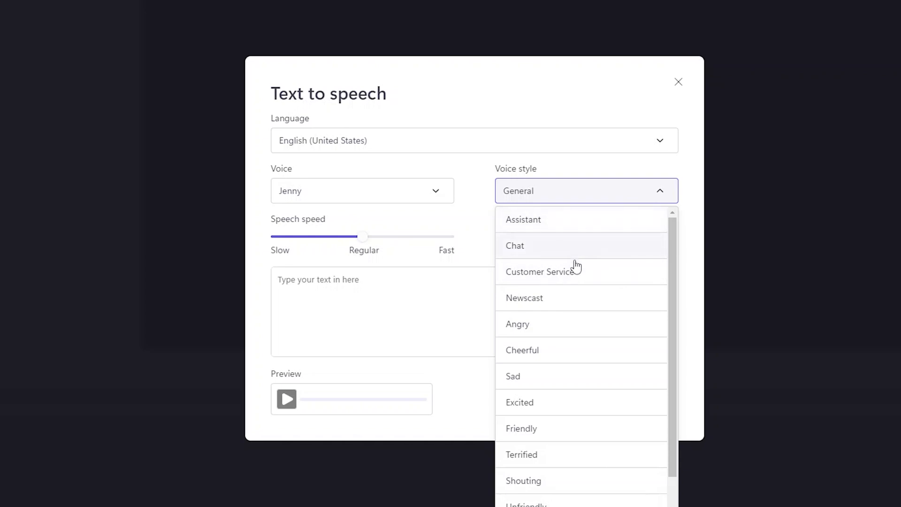
scroll(down, 3)
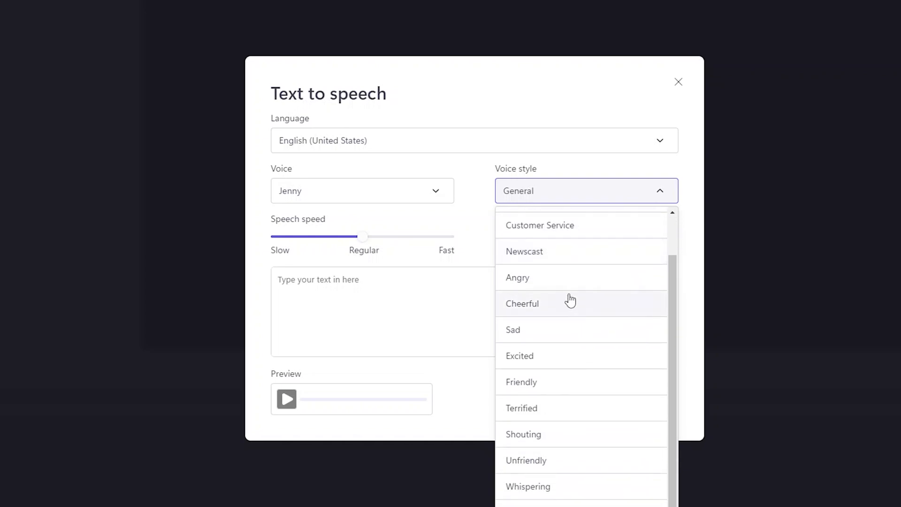
click(523, 303)
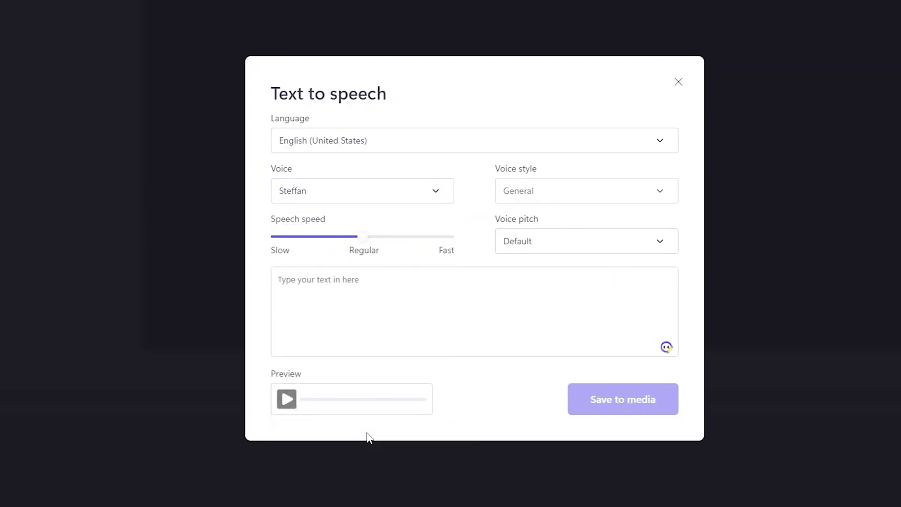
mouse_move(347, 229)
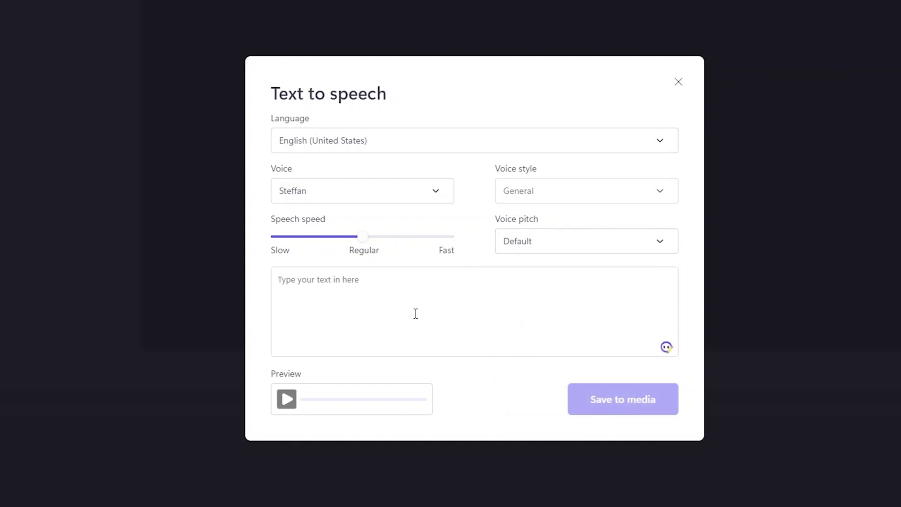
mouse_move(396, 293)
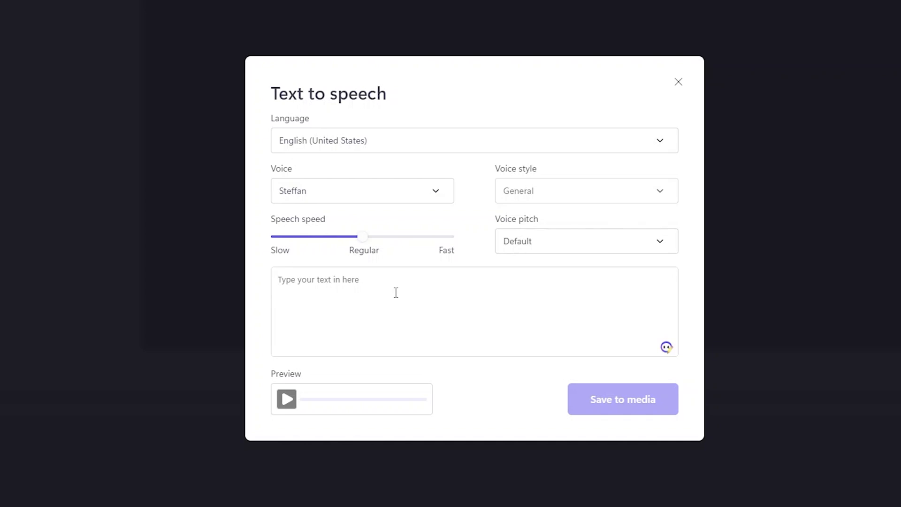
mouse_move(605, 272)
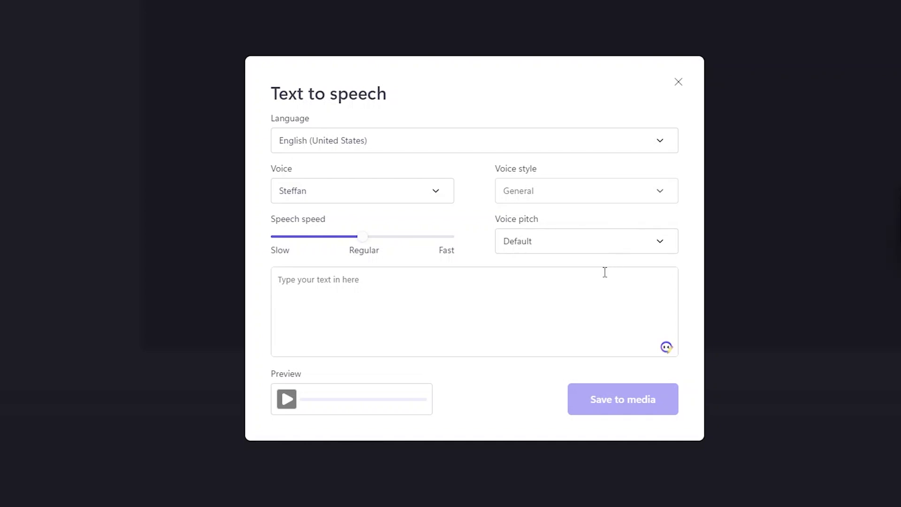
Step: Type the script calling Microsoft Clipchamp an awesome video editor with free text-to-speech
text(Microsoft clipchamp)
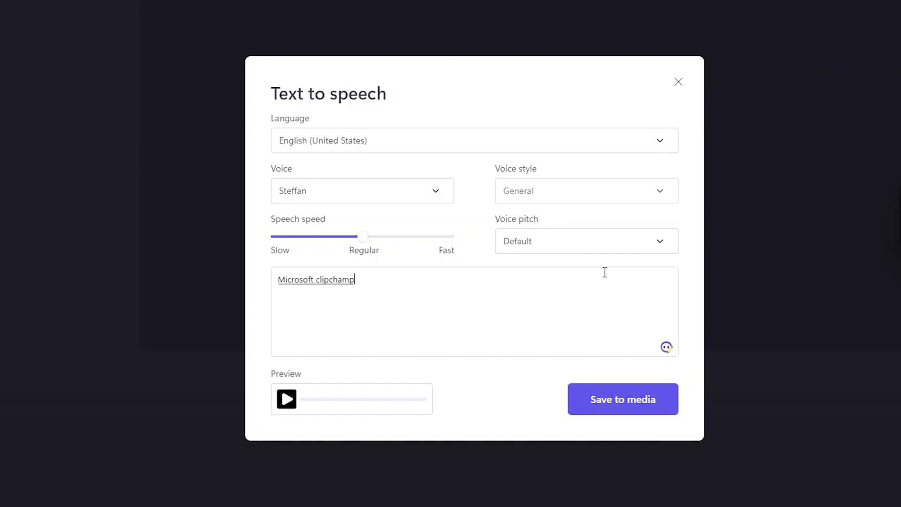
text(is an awesome video editor)
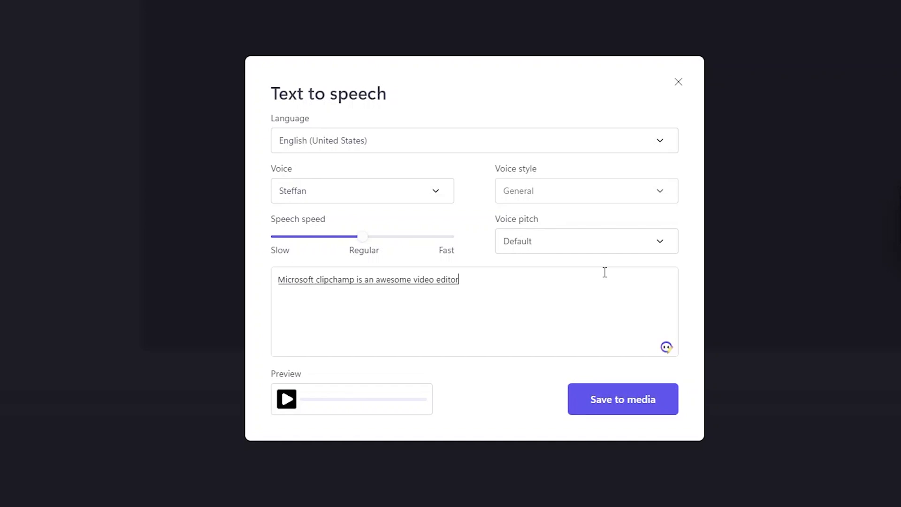
text(powered by Microsoft.)
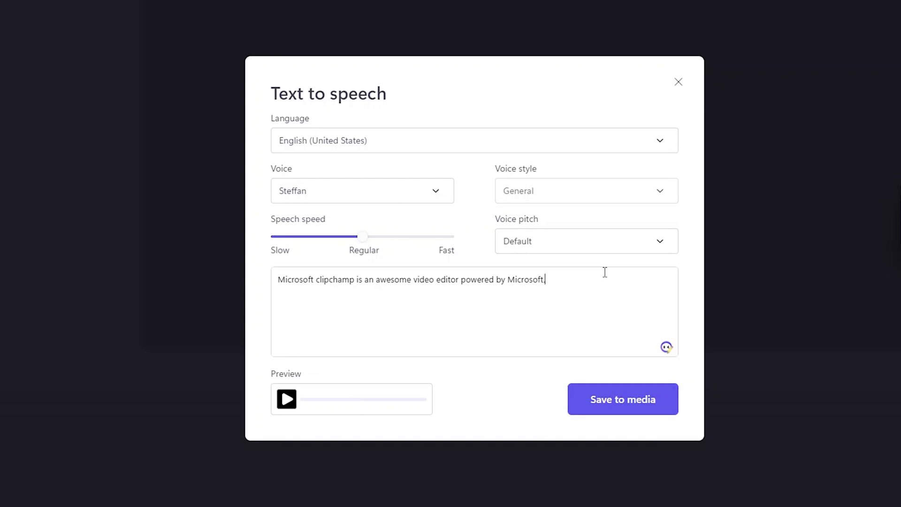
text(Here in this video we're going to see)
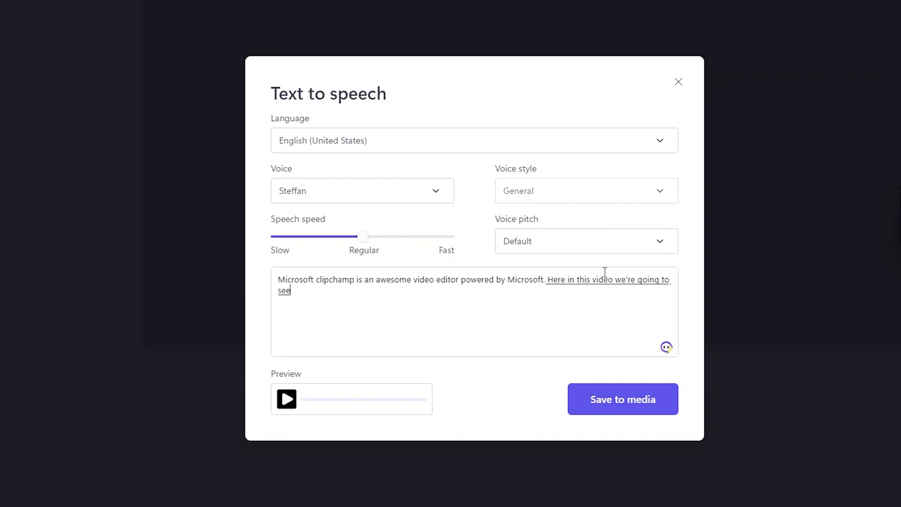
text(how it perform from)
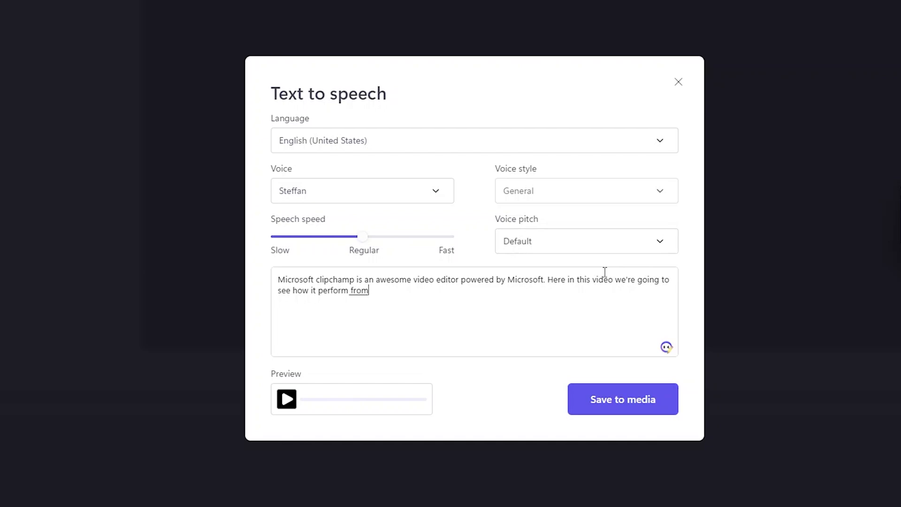
text(text to speech perspective)
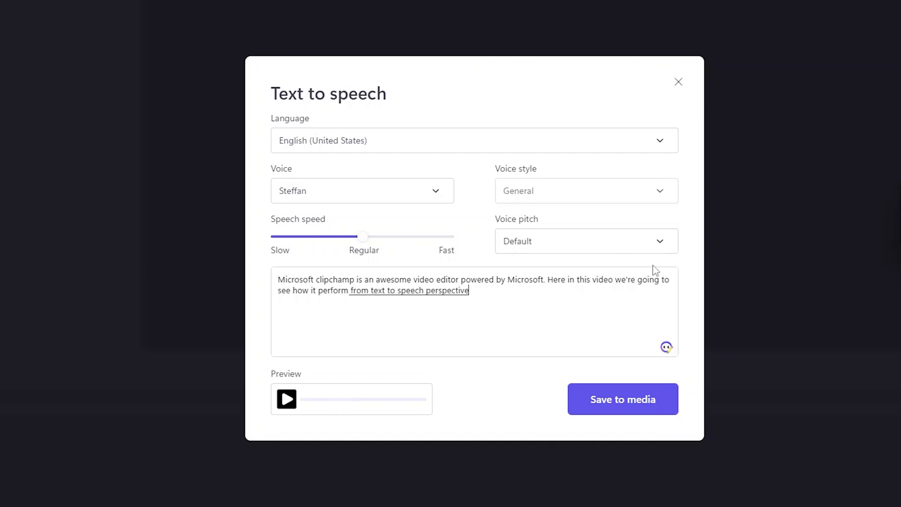
text(this capability)
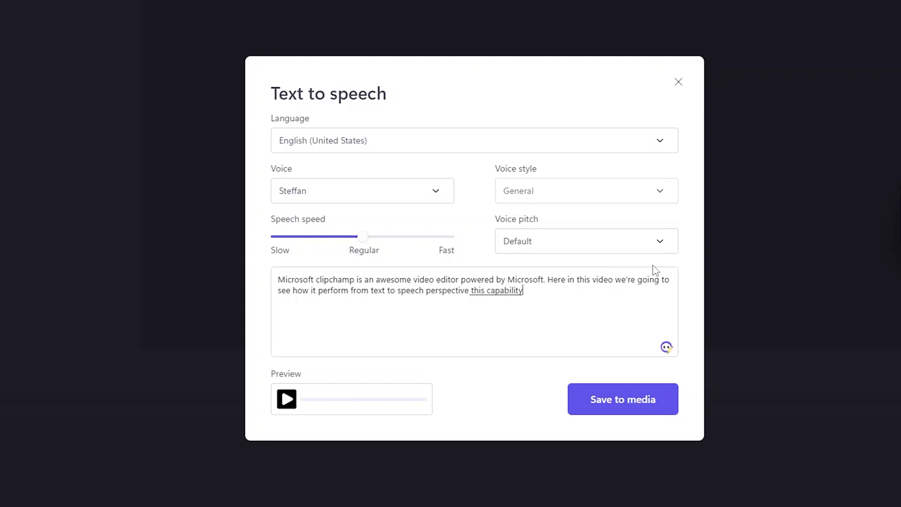
text(is completely free)
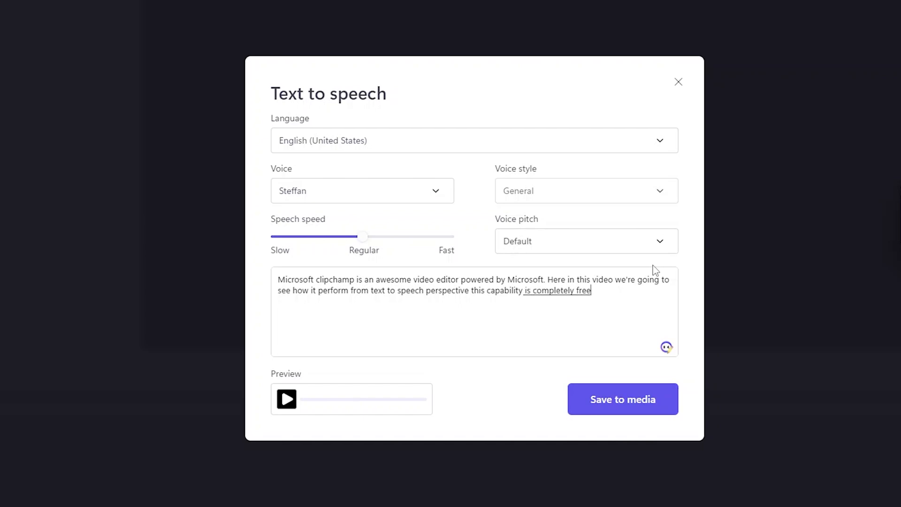
text(inside this video editor.)
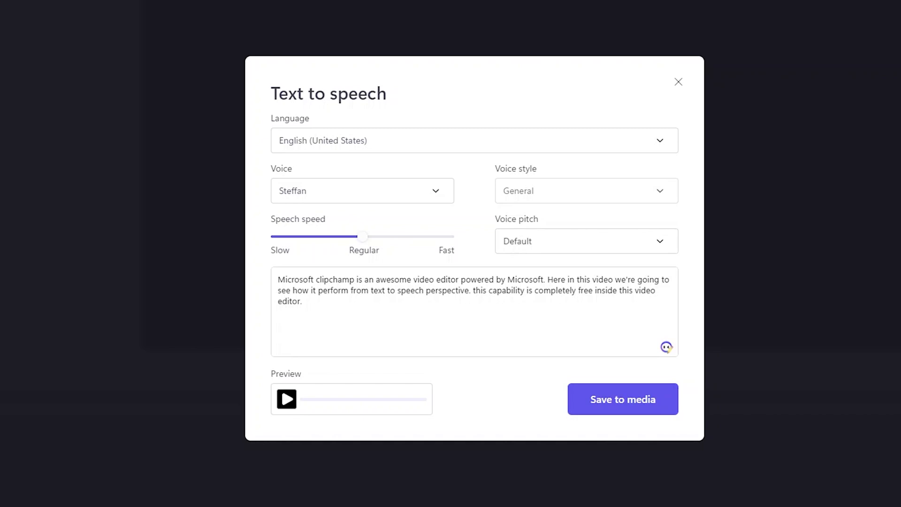
mouse_move(301, 400)
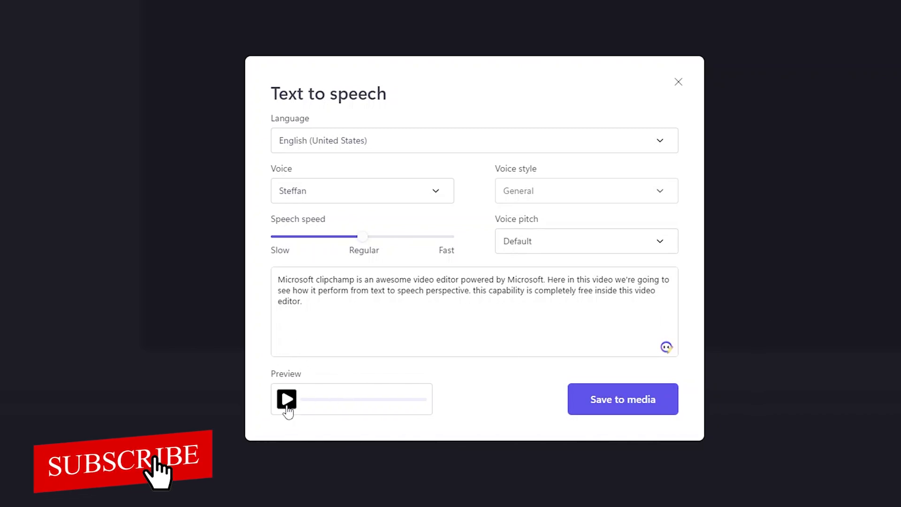
Step: Play the Steffan voice preview of the script through to the end
click(287, 399)
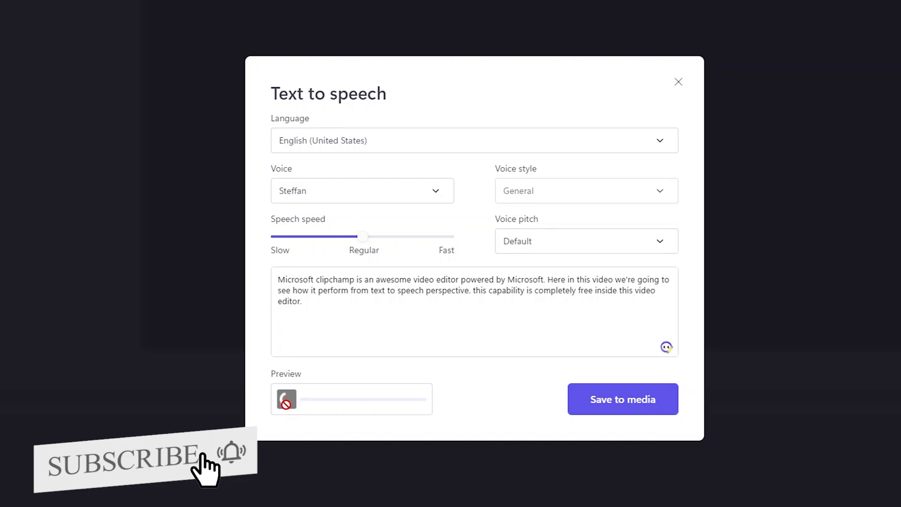
click(286, 400)
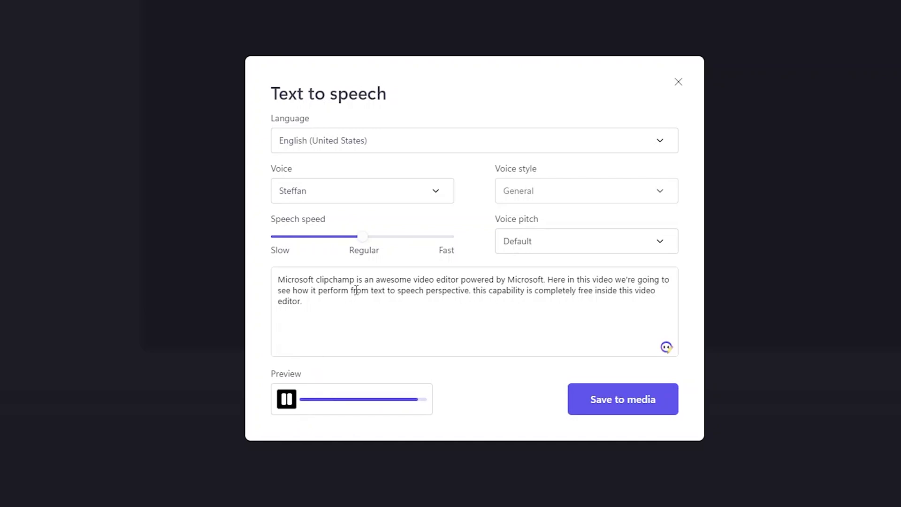
click(286, 399)
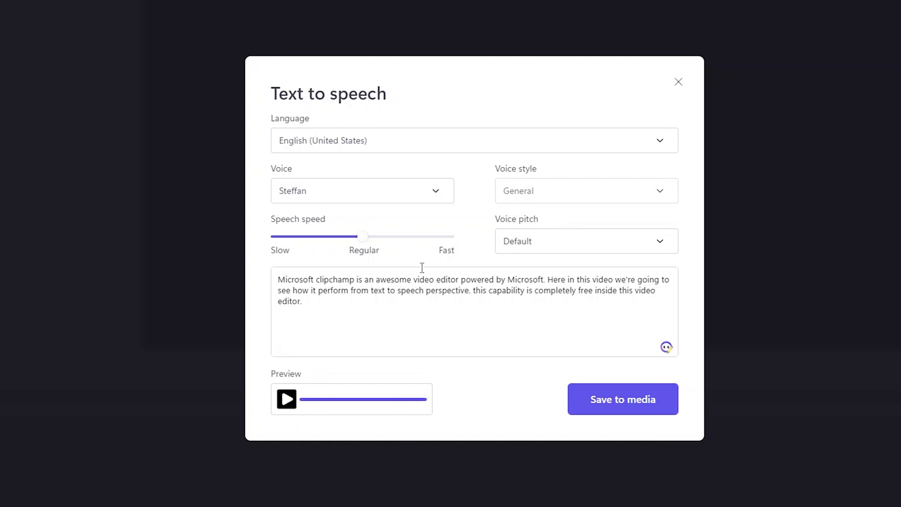
mouse_move(572, 216)
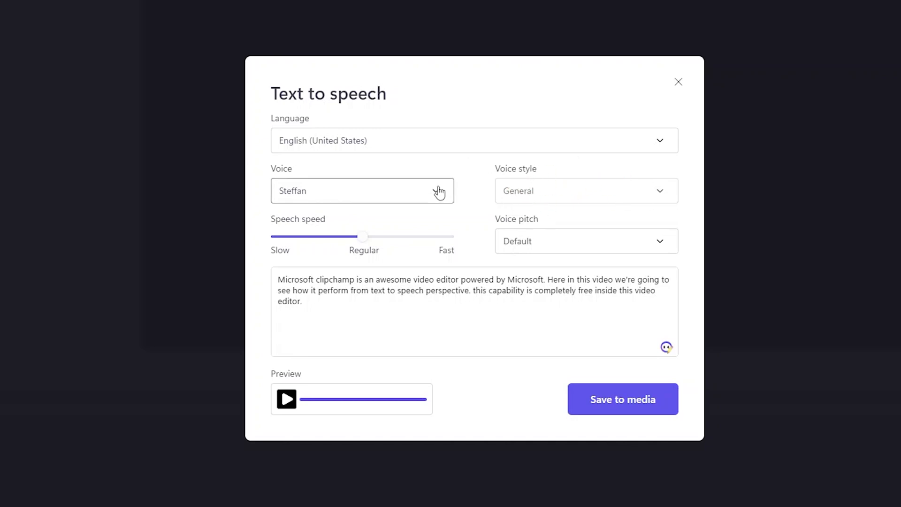
Step: Switch the voiceover to the Davis voice with the Excited style
click(361, 190)
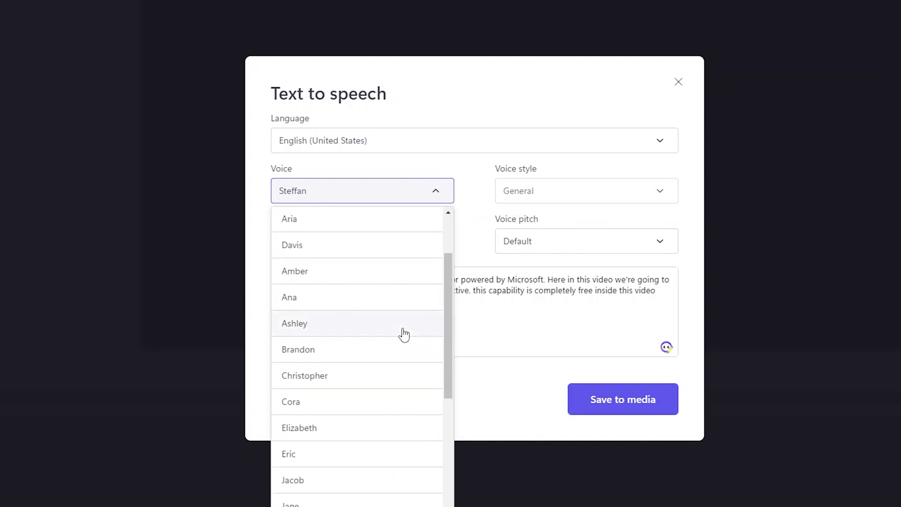
click(292, 245)
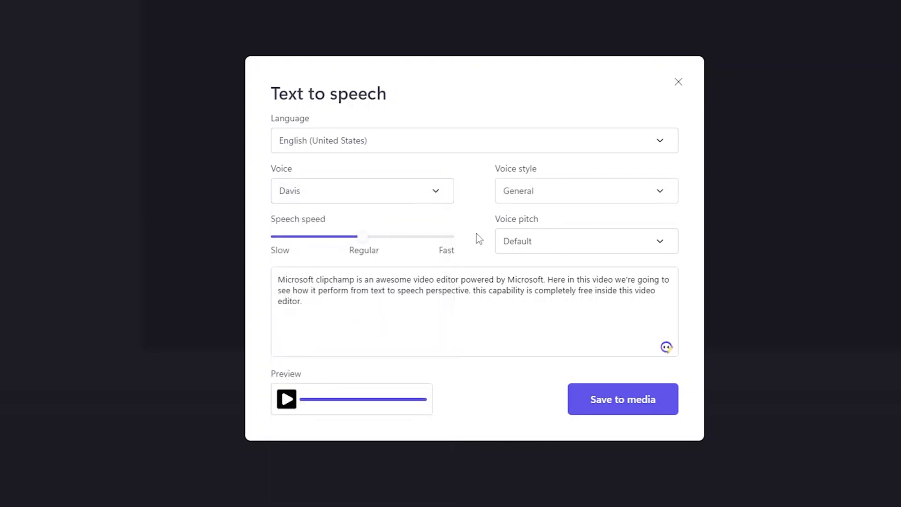
click(587, 191)
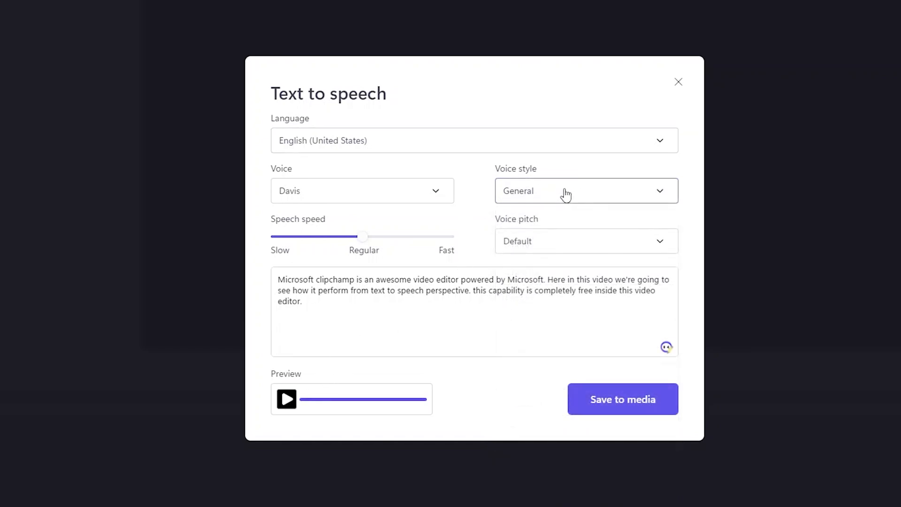
click(586, 191)
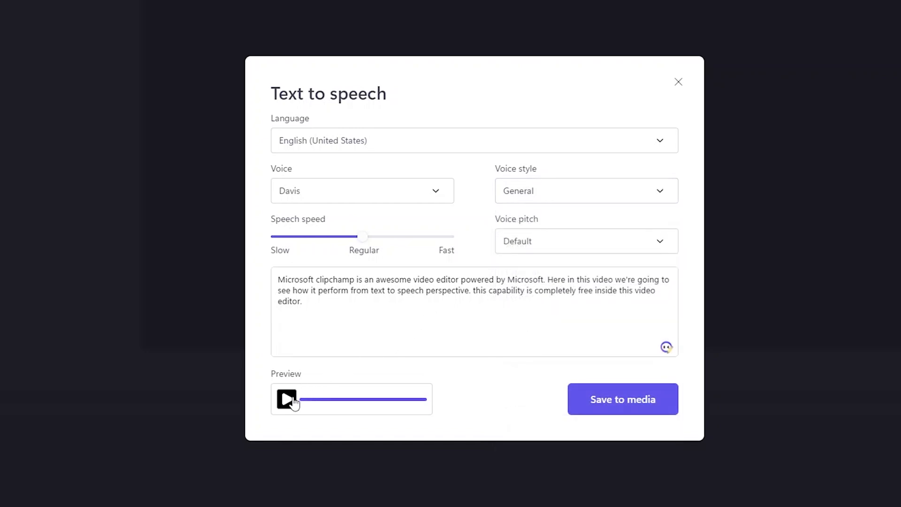
Step: Preview the Davis Excited voiceover, then pause it
click(286, 399)
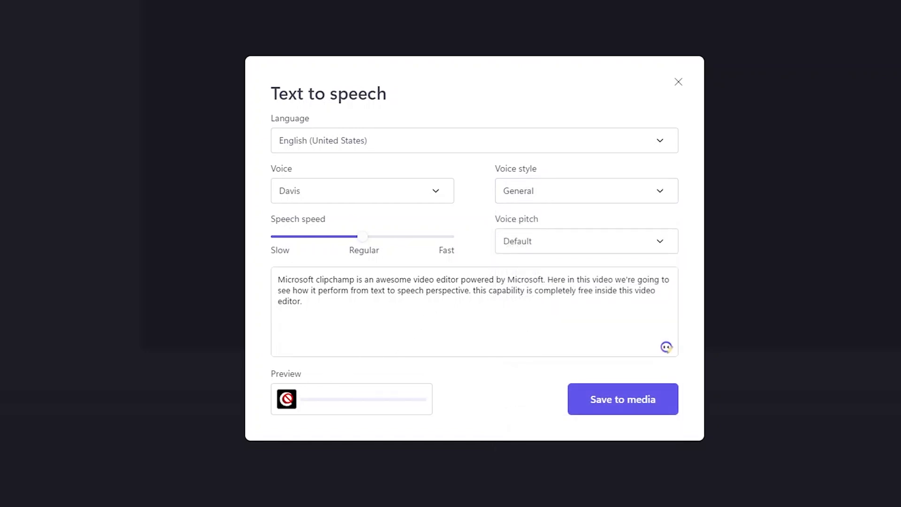
click(286, 399)
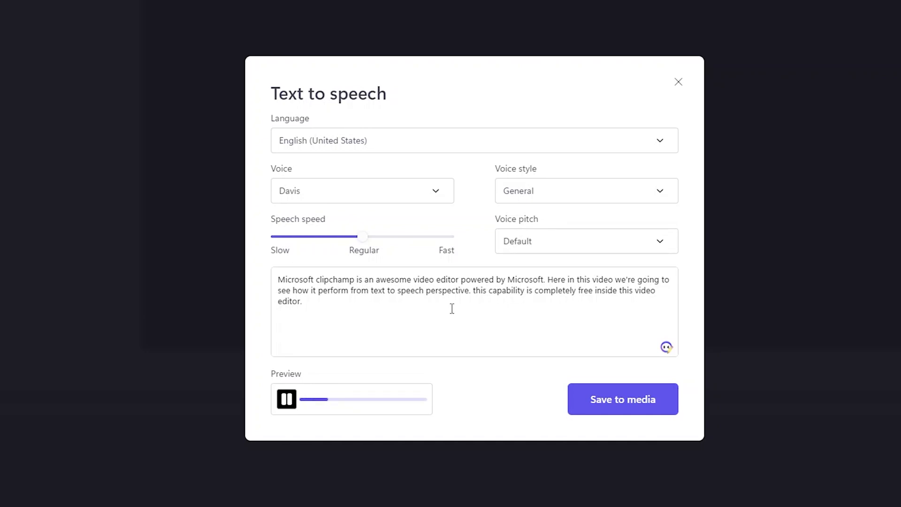
click(287, 399)
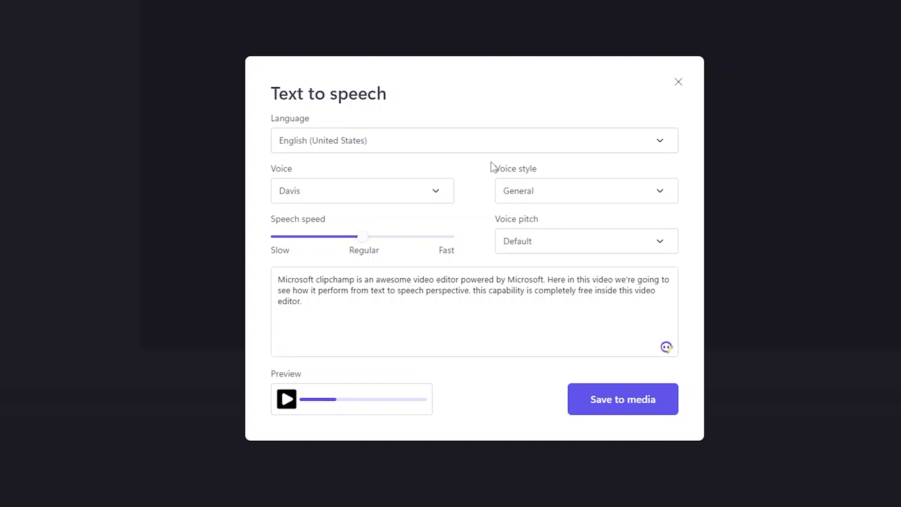
mouse_move(583, 184)
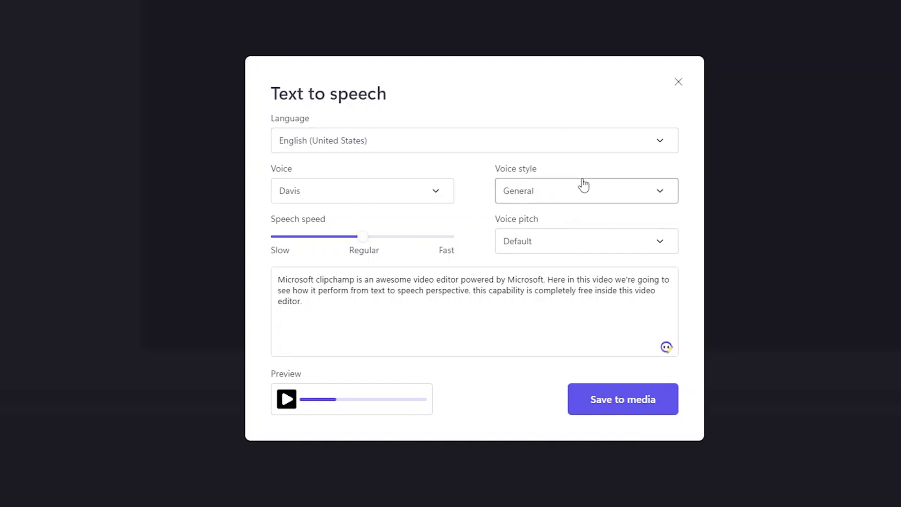
click(587, 190)
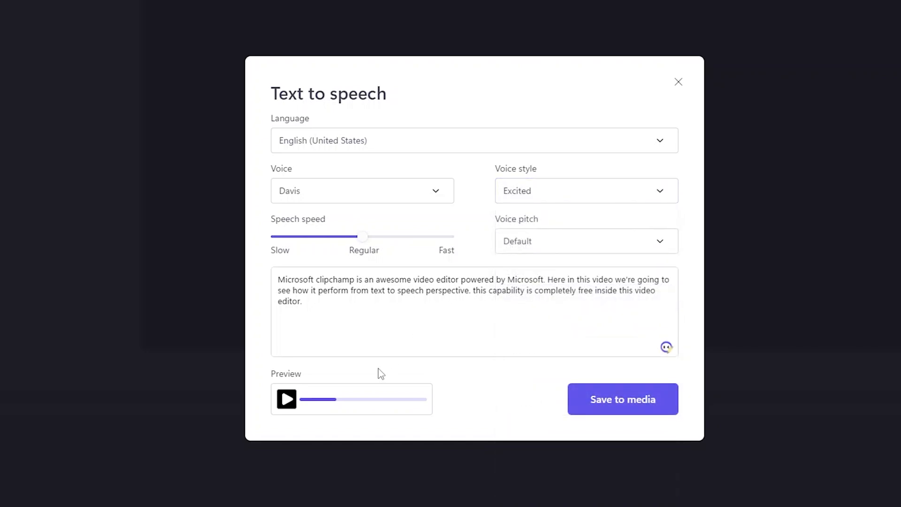
Step: Change the Davis voice style to Cheerful and play its preview
click(287, 400)
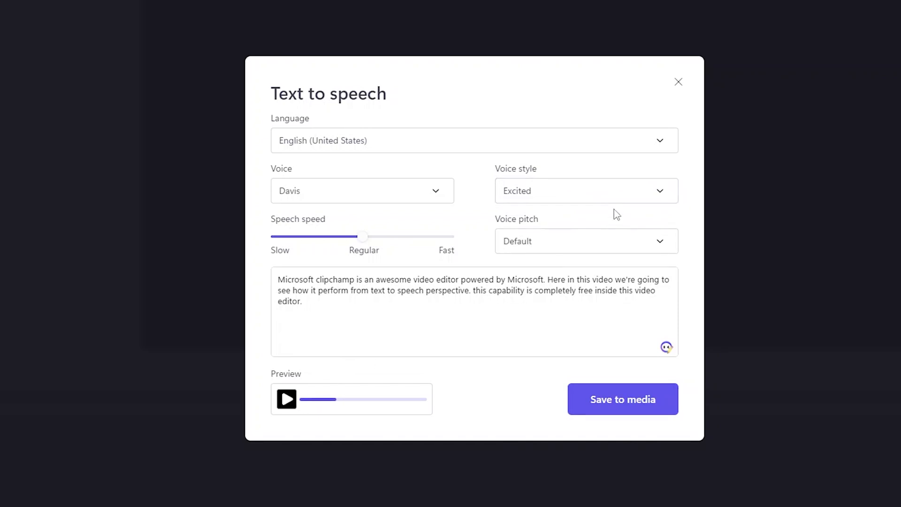
click(586, 191)
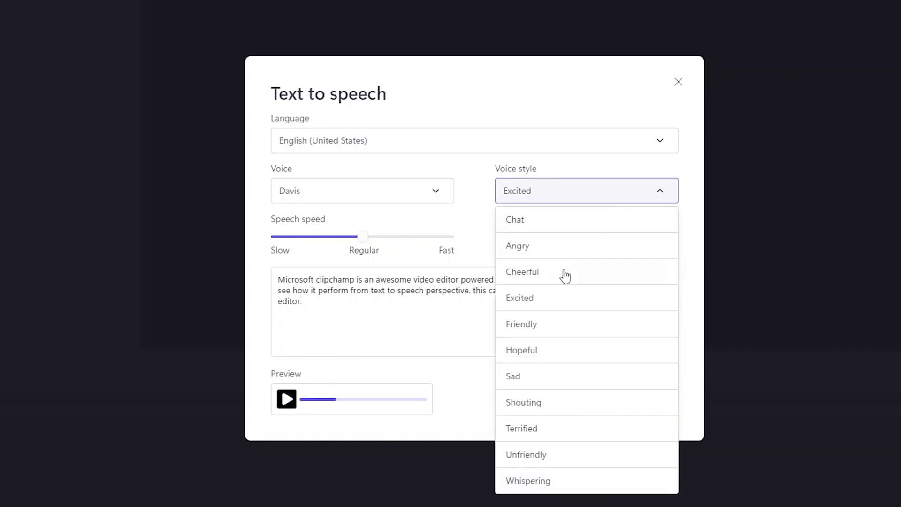
click(522, 272)
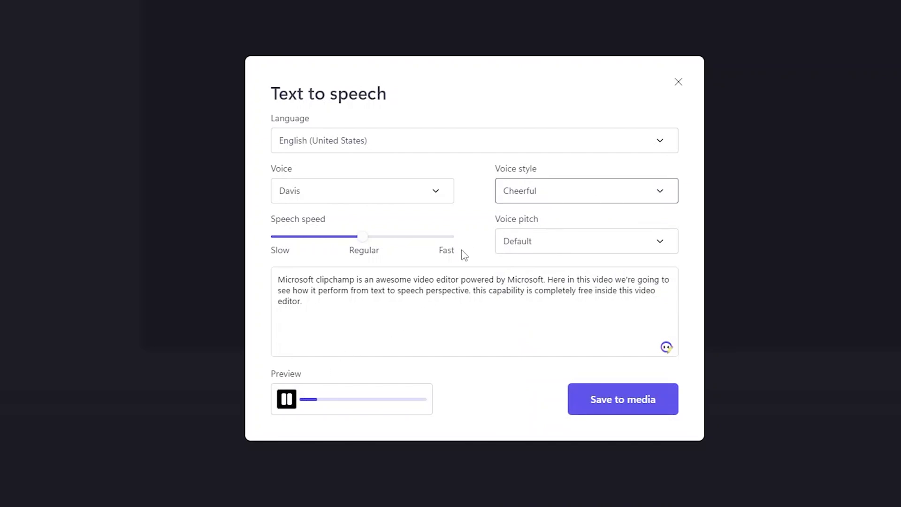
click(287, 399)
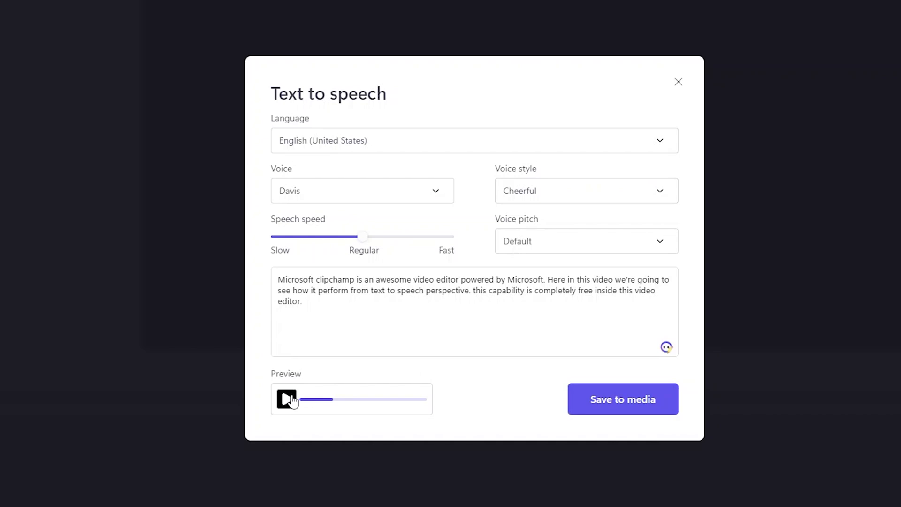
click(607, 190)
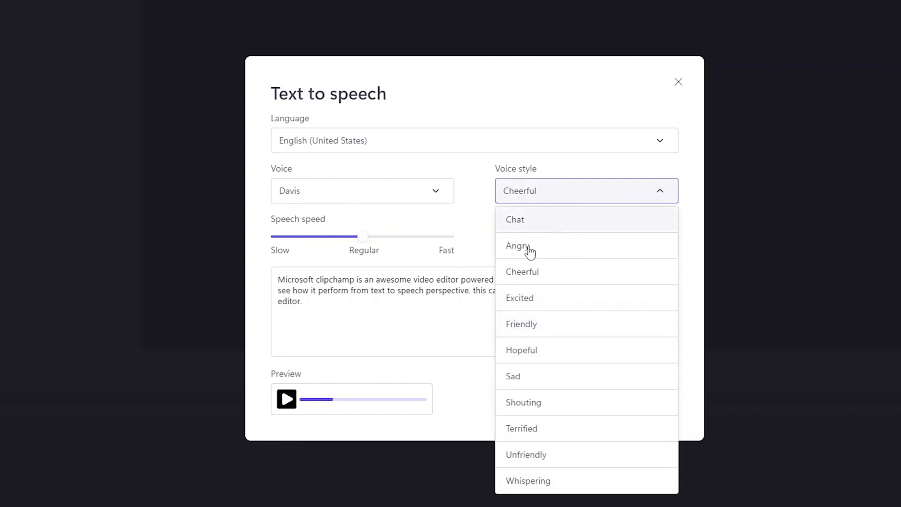
Step: Set the Davis voice style to Angry and play a short preview
click(518, 246)
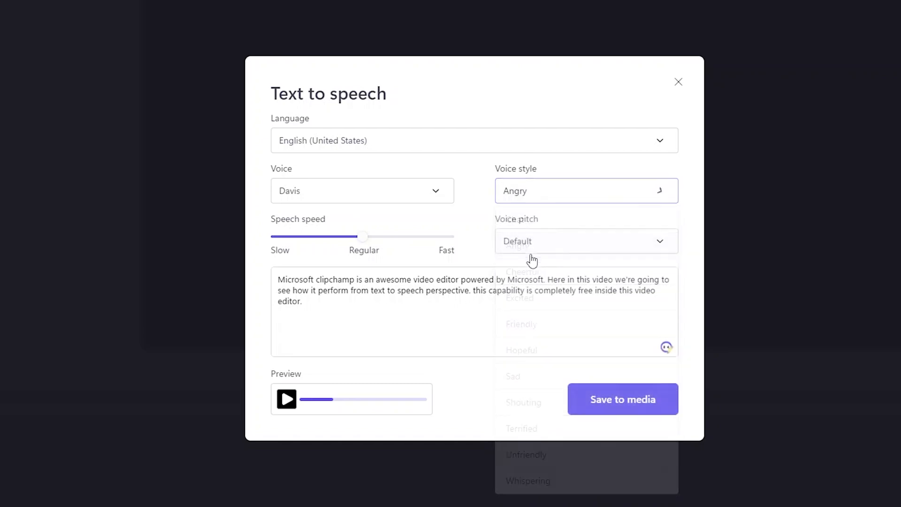
click(286, 399)
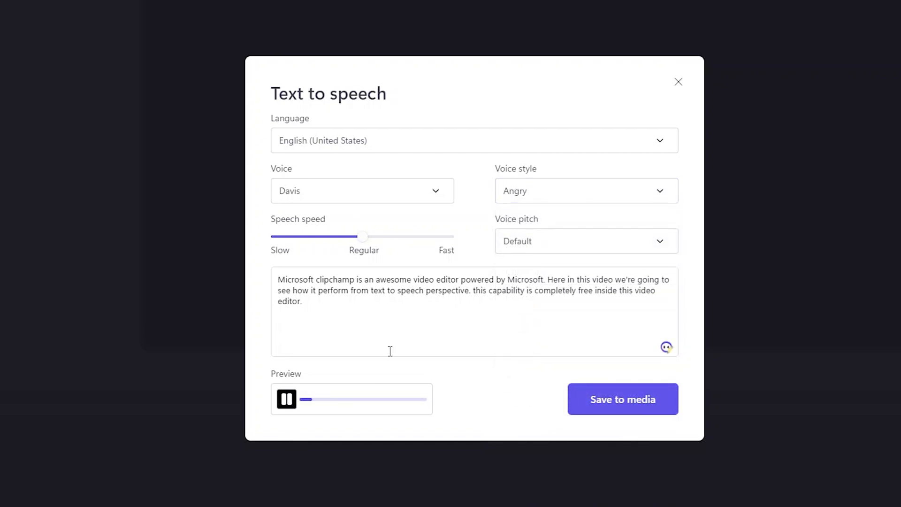
click(286, 399)
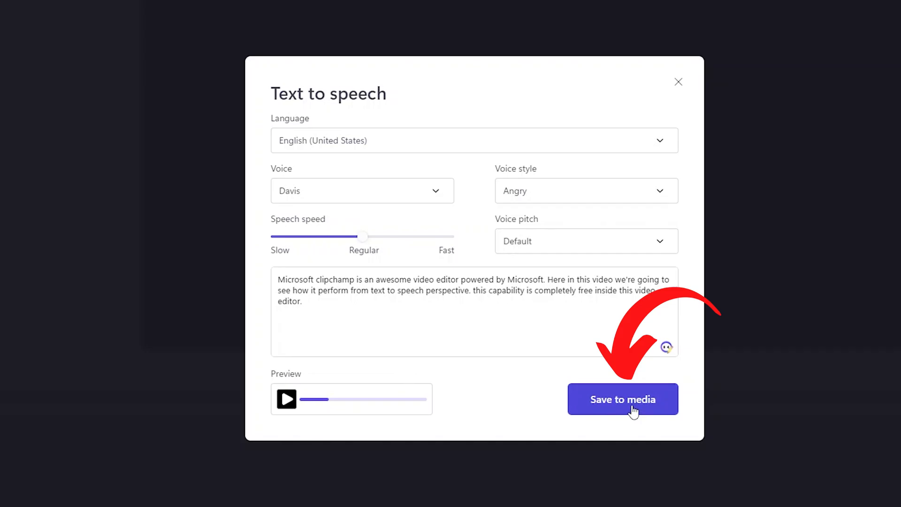
Step: Save the Davis voiceover to media and add it below the neon-room clip
click(623, 400)
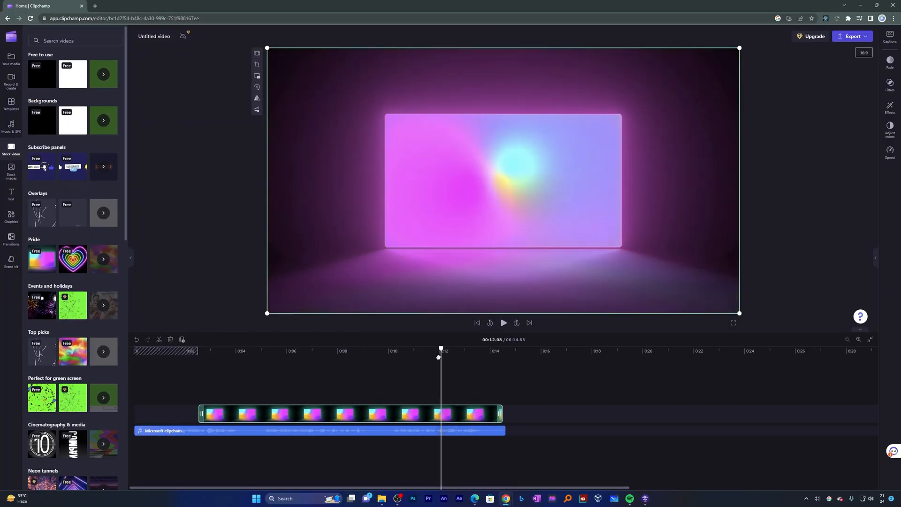
click(245, 350)
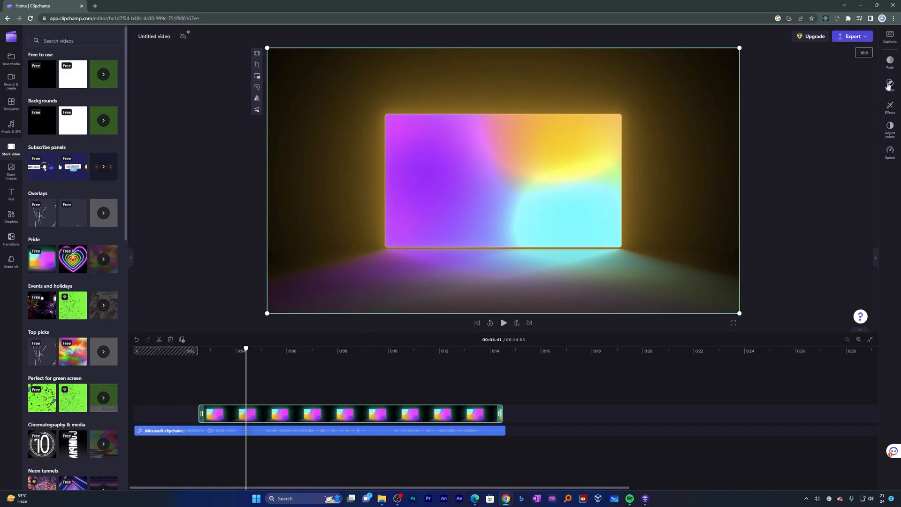
Step: Export the 14-second video as MP4 despite the gap warning and play the downloaded file
click(851, 36)
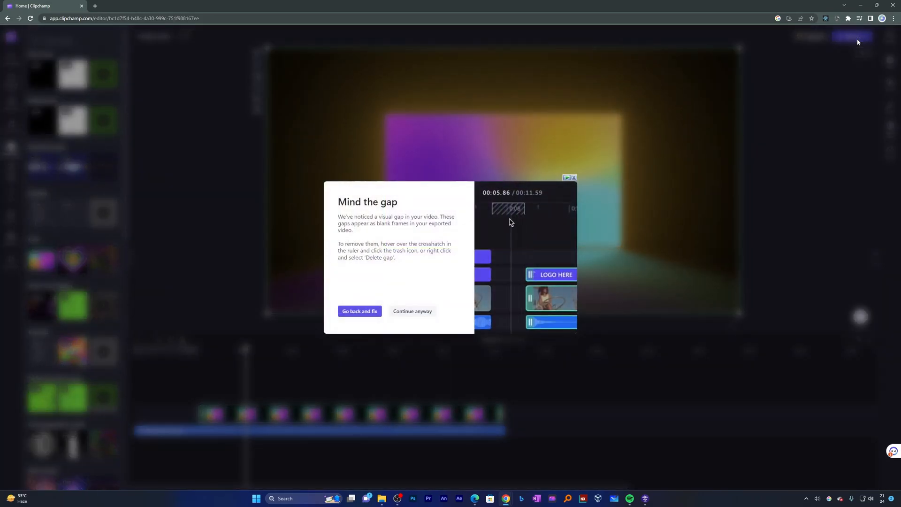
click(412, 311)
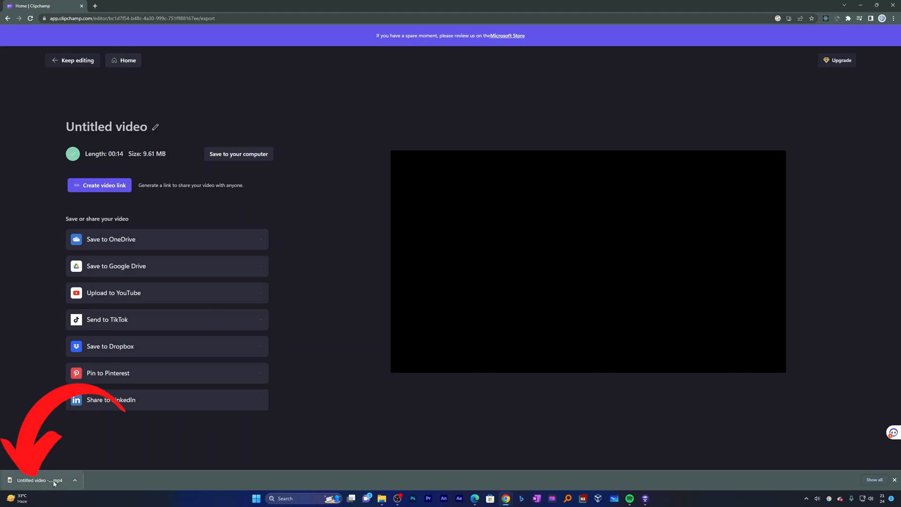
click(35, 480)
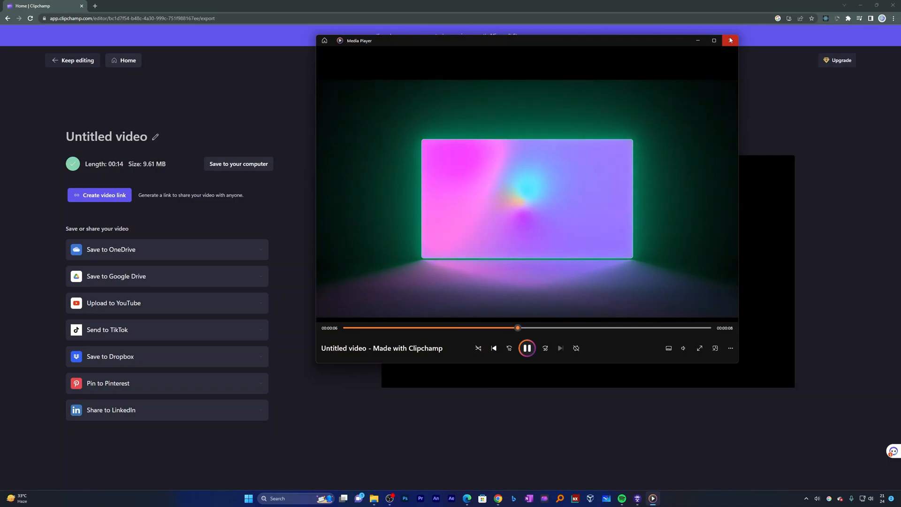
Step: Close Media Player after watching the exported MP4
click(730, 40)
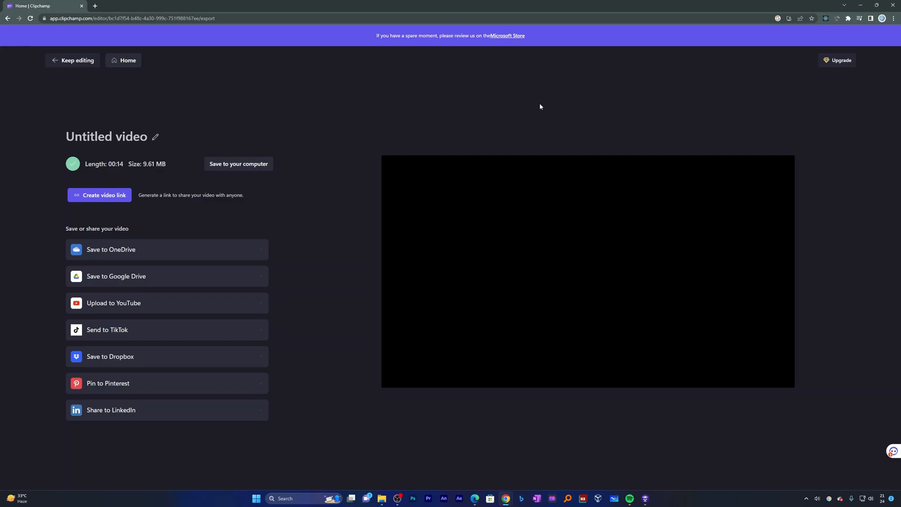
mouse_move(486, 28)
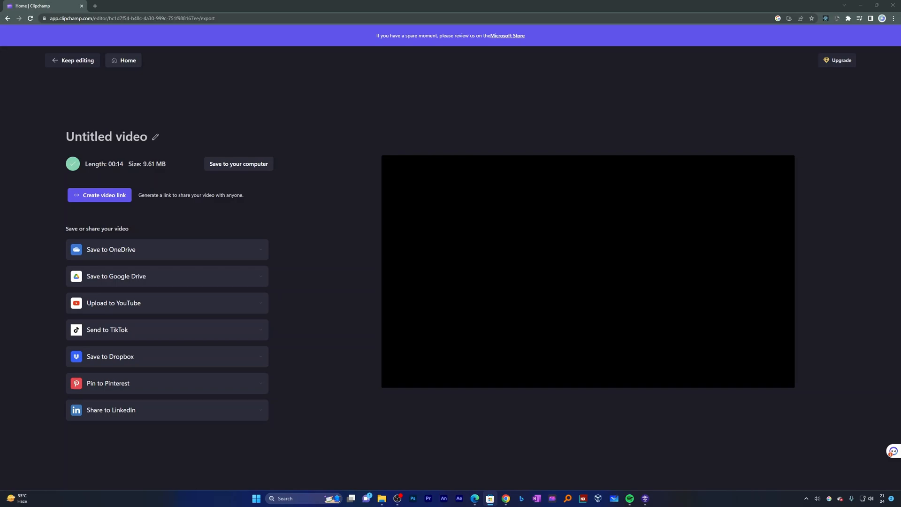
Step: Follow the banner link to Clipchamp's Microsoft Store page and launch the desktop app
click(508, 36)
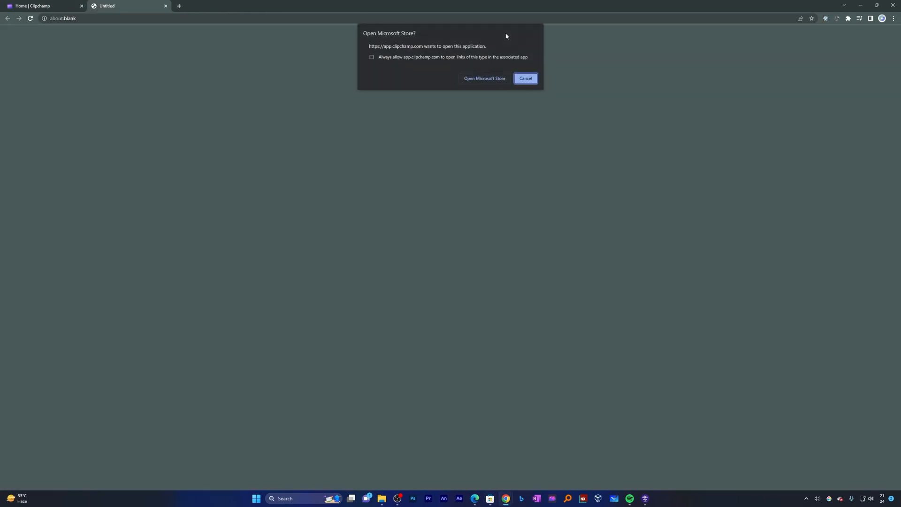
click(526, 79)
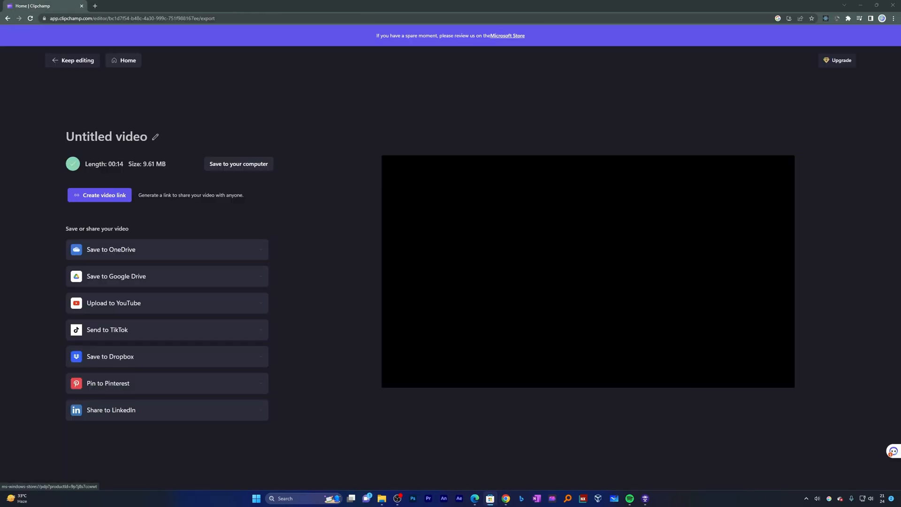
click(509, 35)
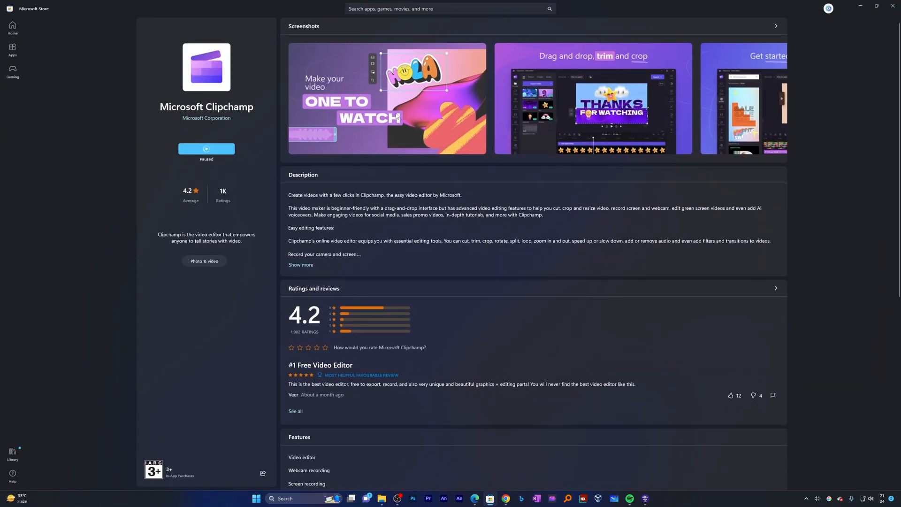
click(206, 149)
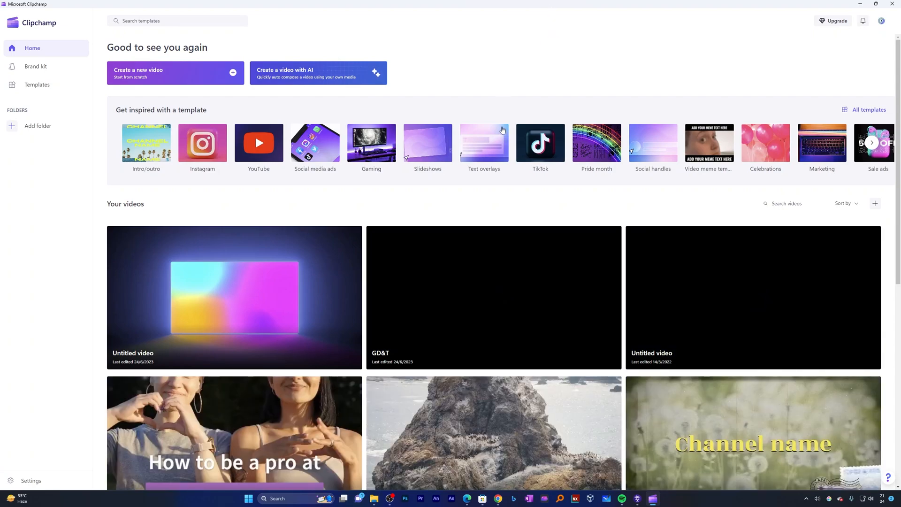
mouse_move(485, 210)
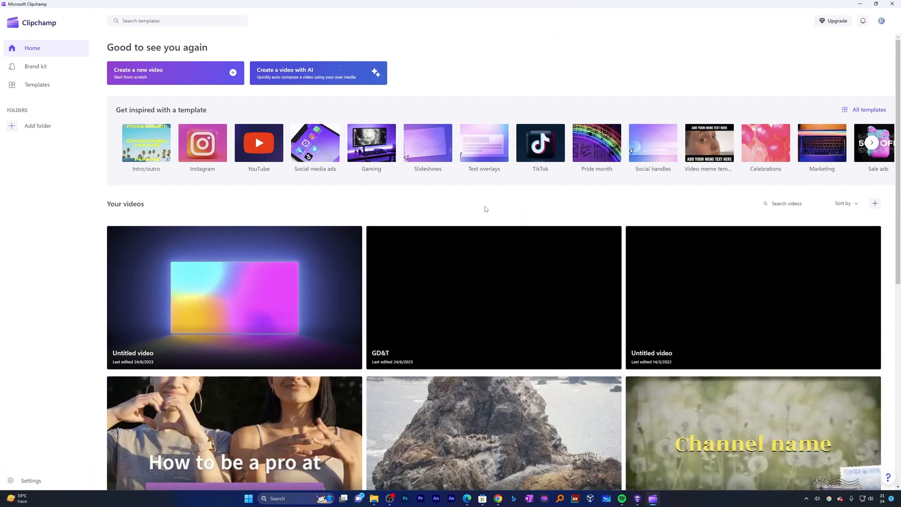